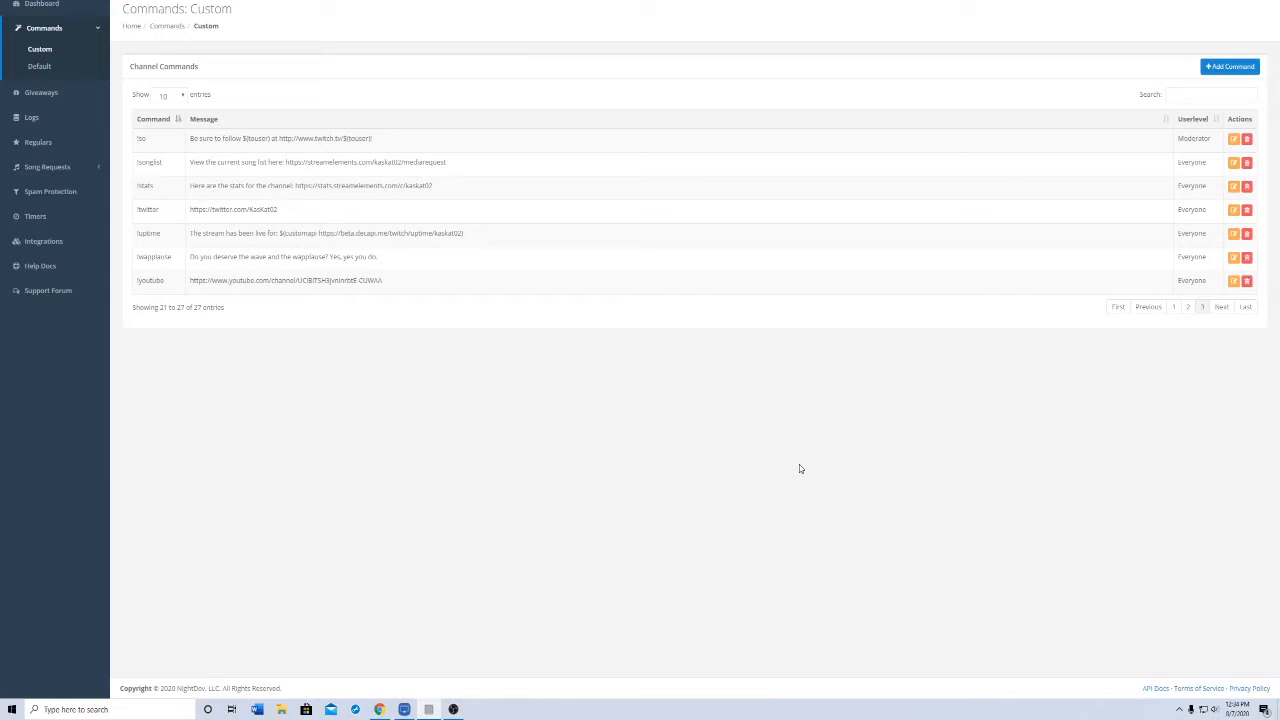
pyautogui.moveTo(376, 104)
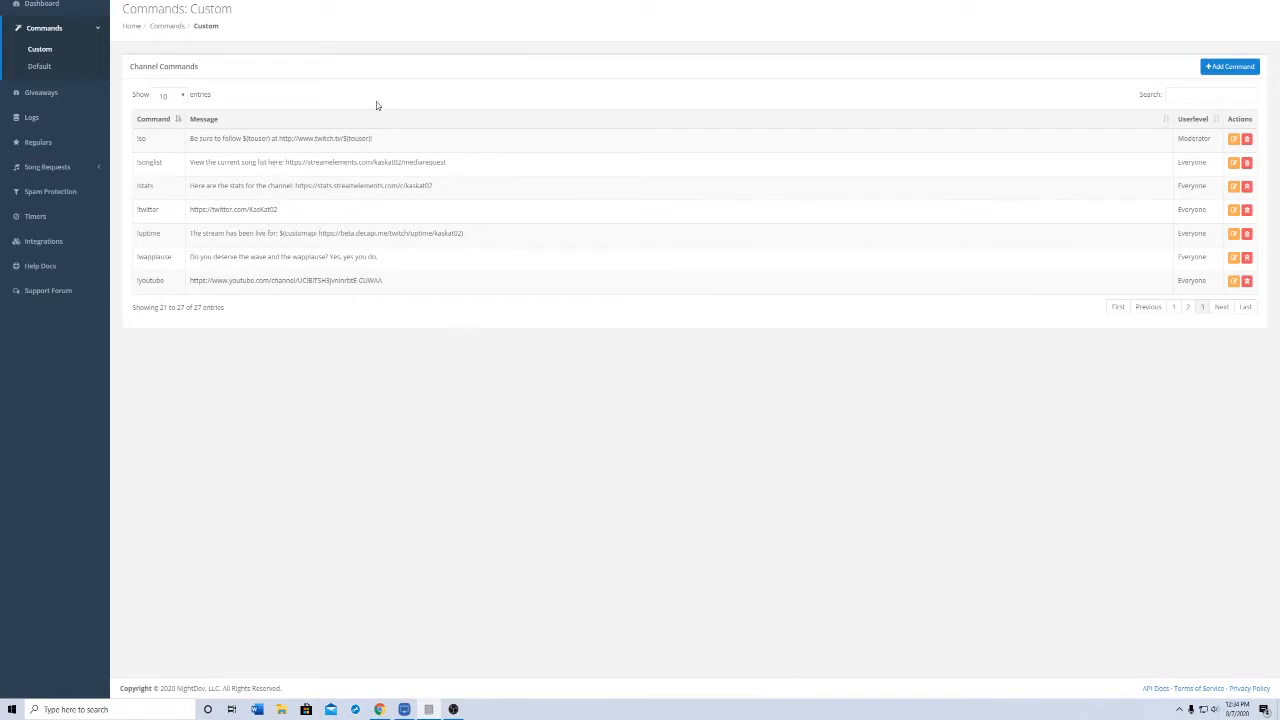
pyautogui.moveTo(368, 150)
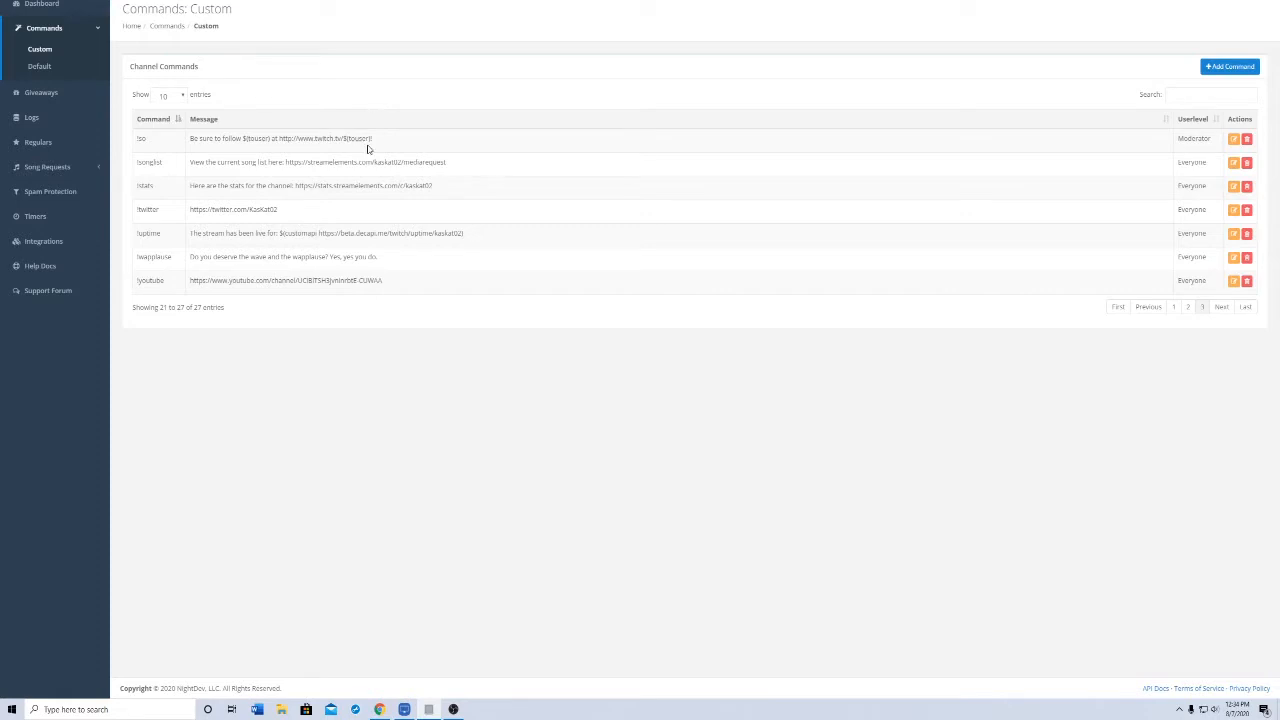
pyautogui.moveTo(292, 132)
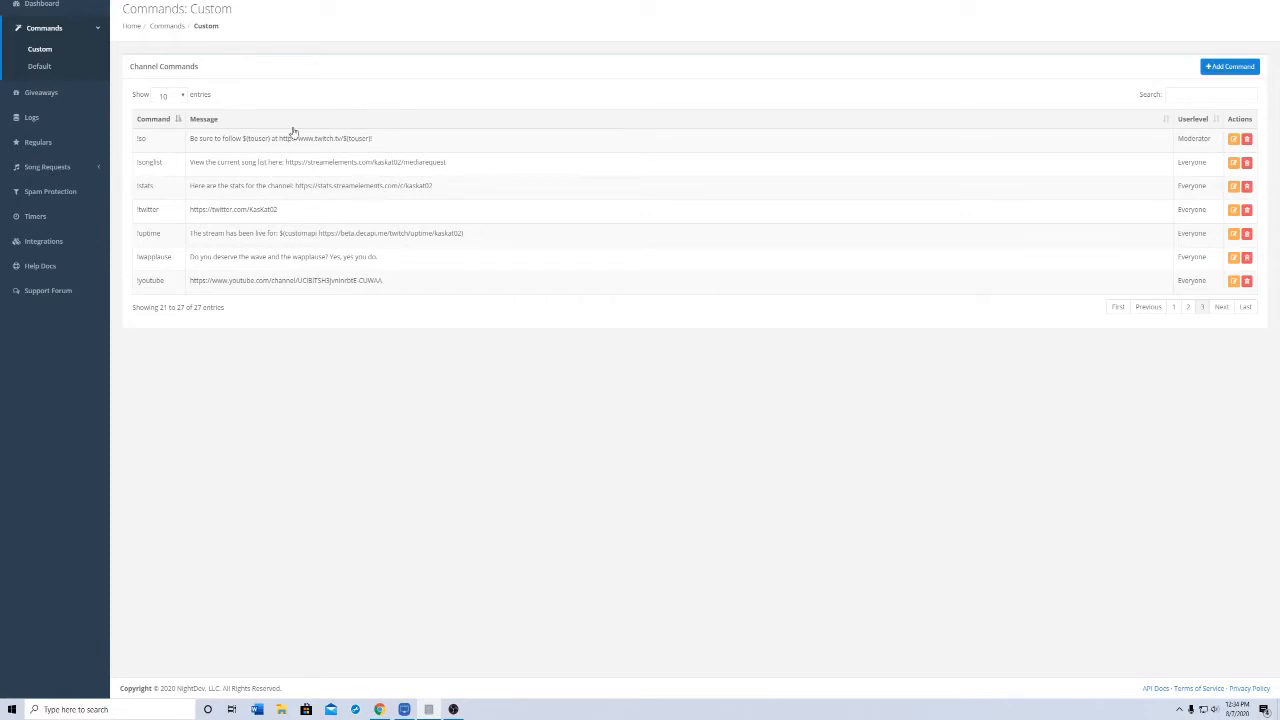
pyautogui.moveTo(256, 194)
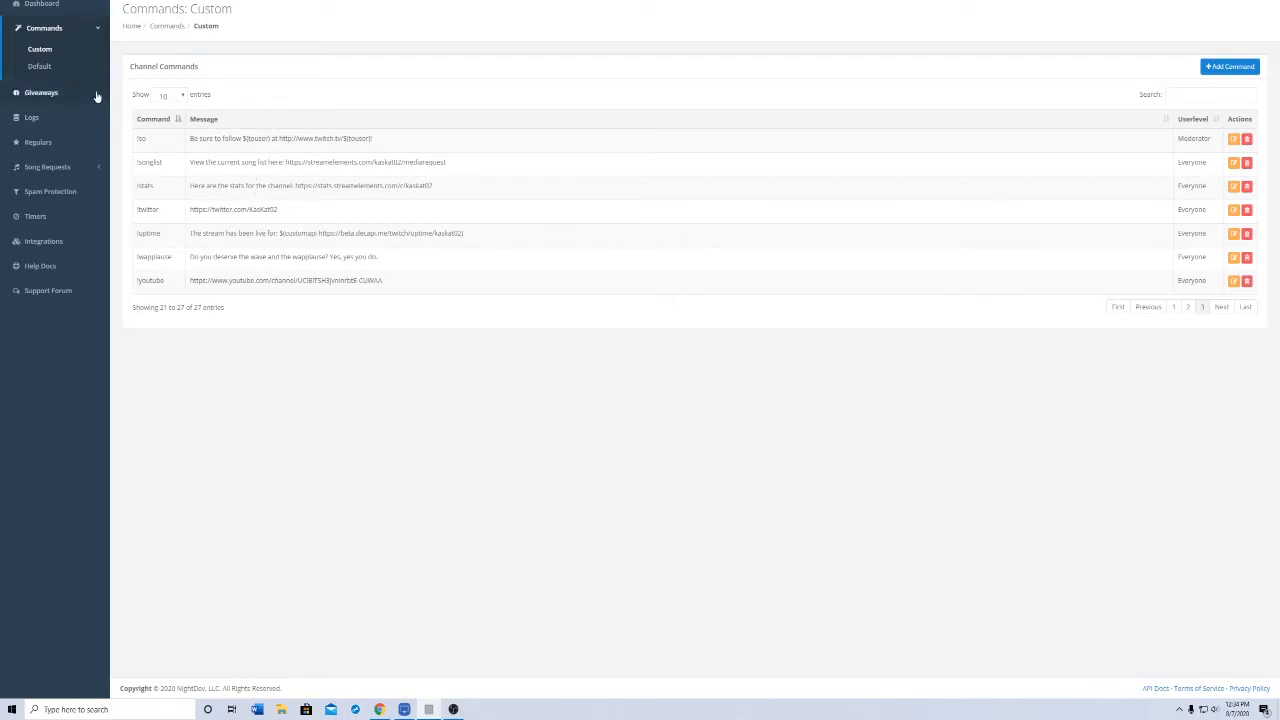
pyautogui.moveTo(96, 44)
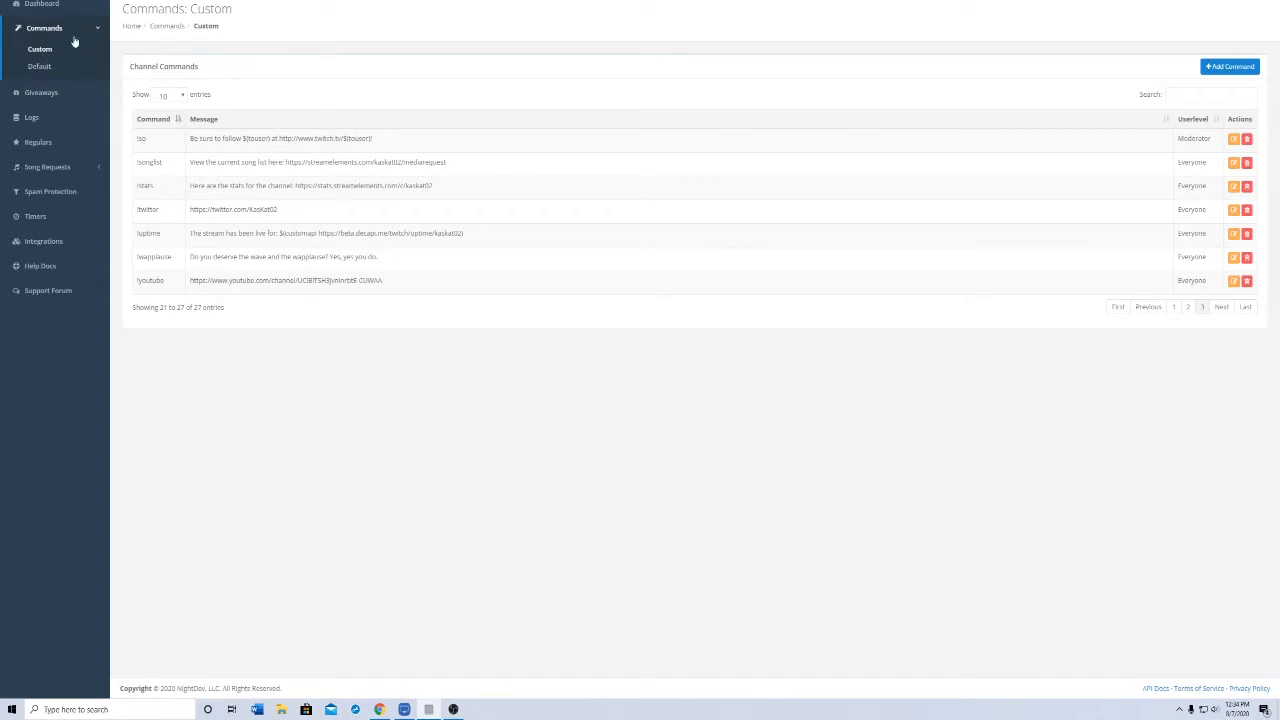
# Bring up the edit form for the existing !so shoutout command
pyautogui.click(1232, 280)
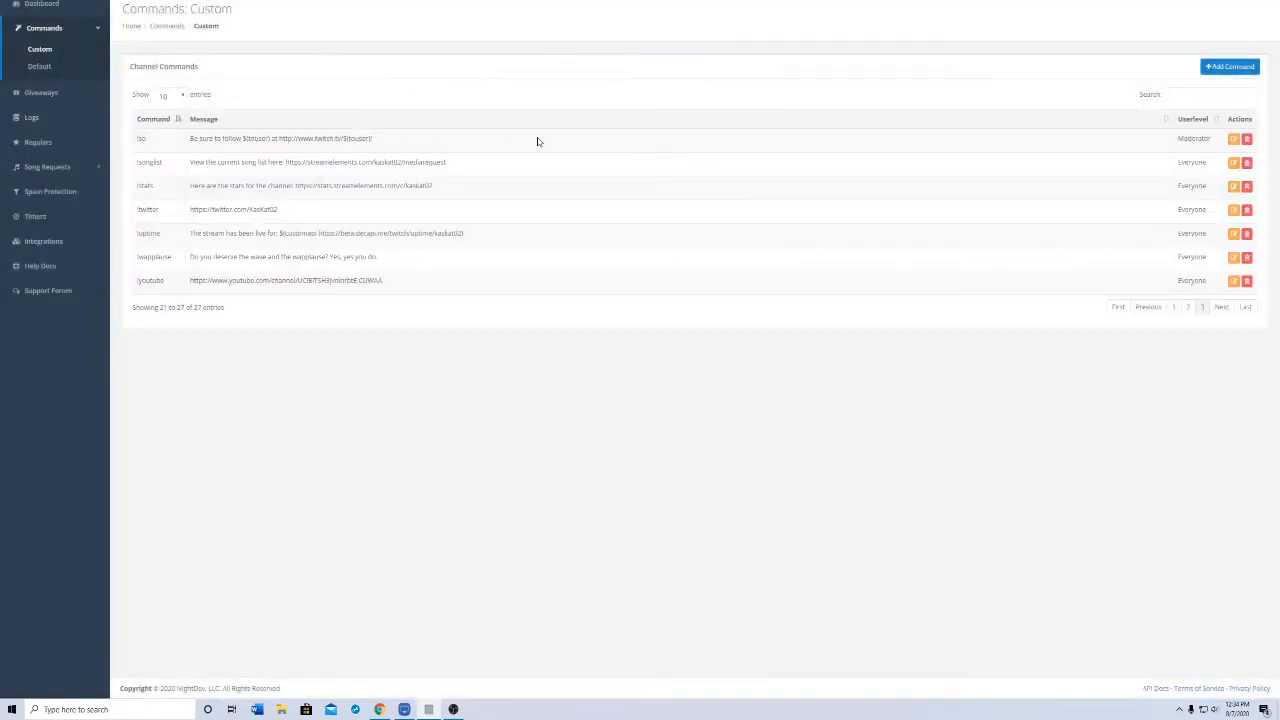
pyautogui.click(1234, 138)
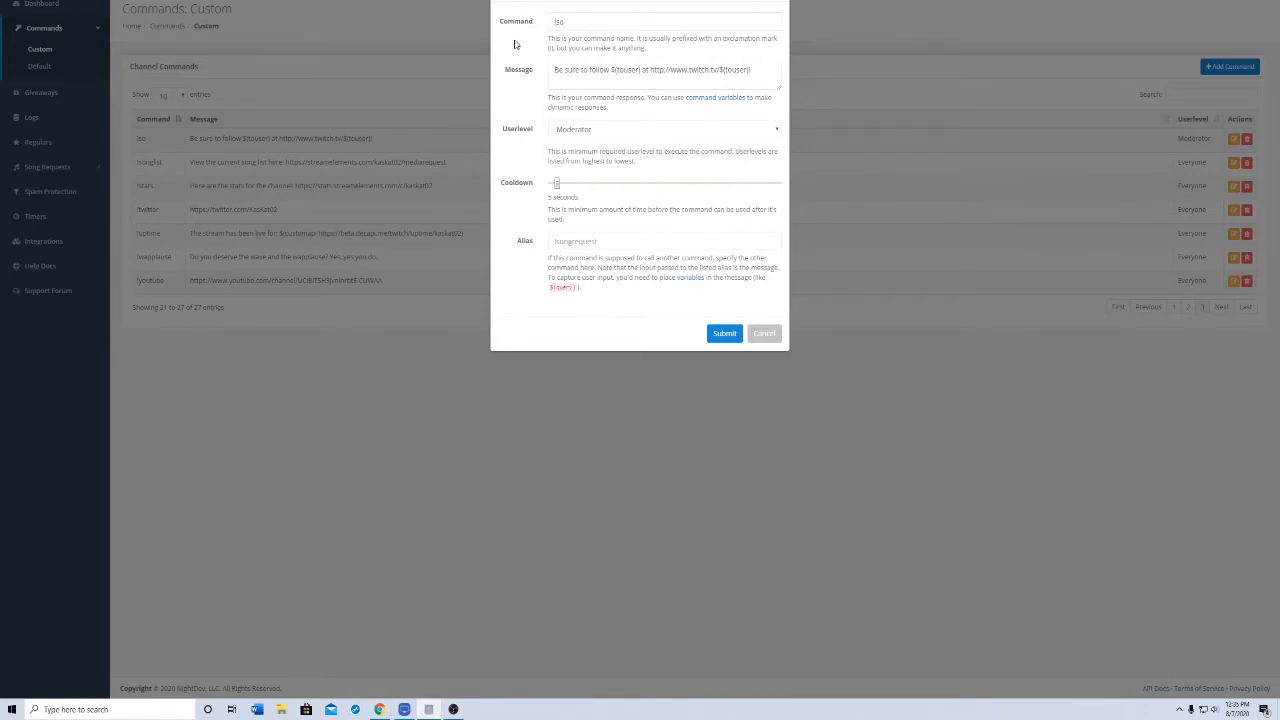
pyautogui.moveTo(546, 76)
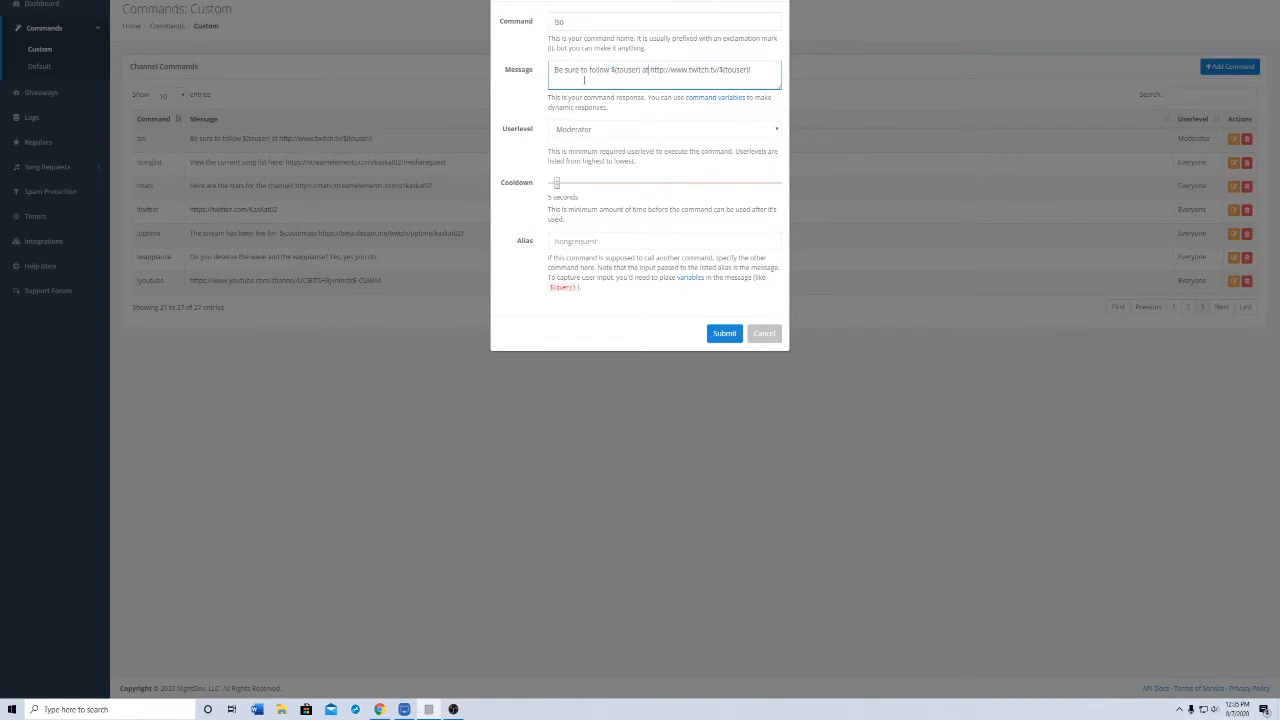
# Highlight the $(touser) variables in the follow message and at the end of the link
pyautogui.doubleClick(624, 70)
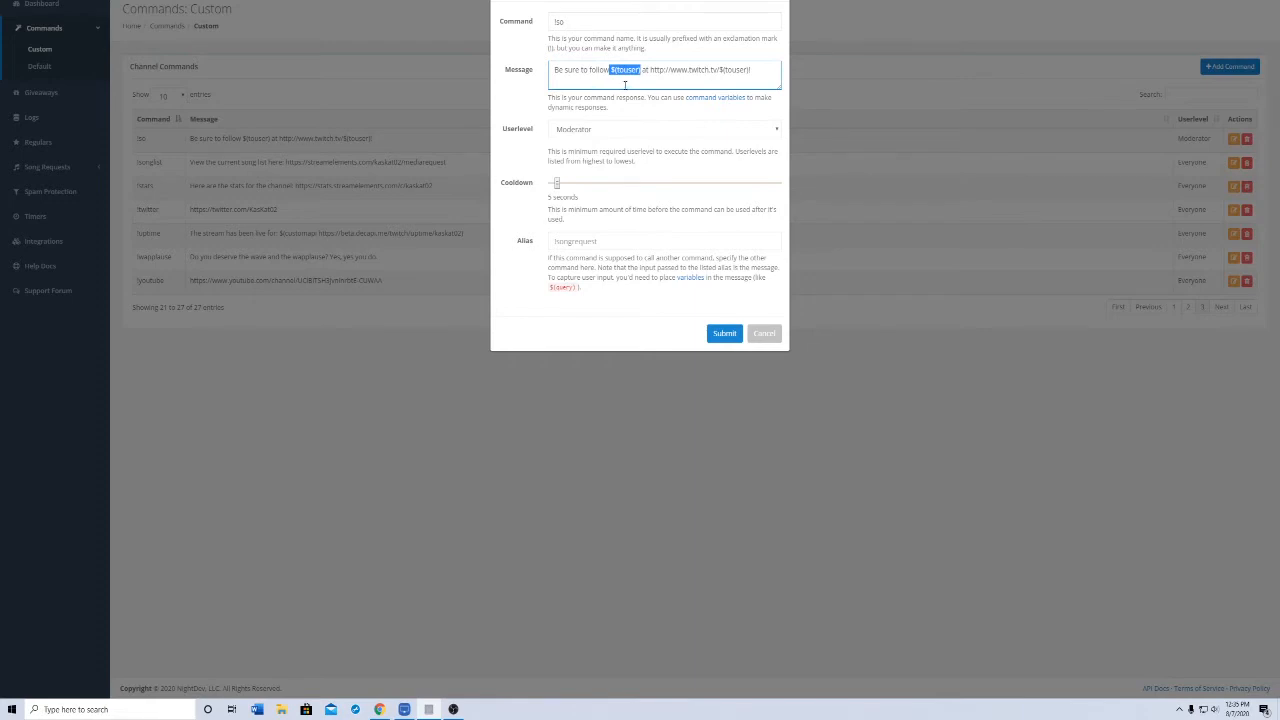
pyautogui.click(722, 68)
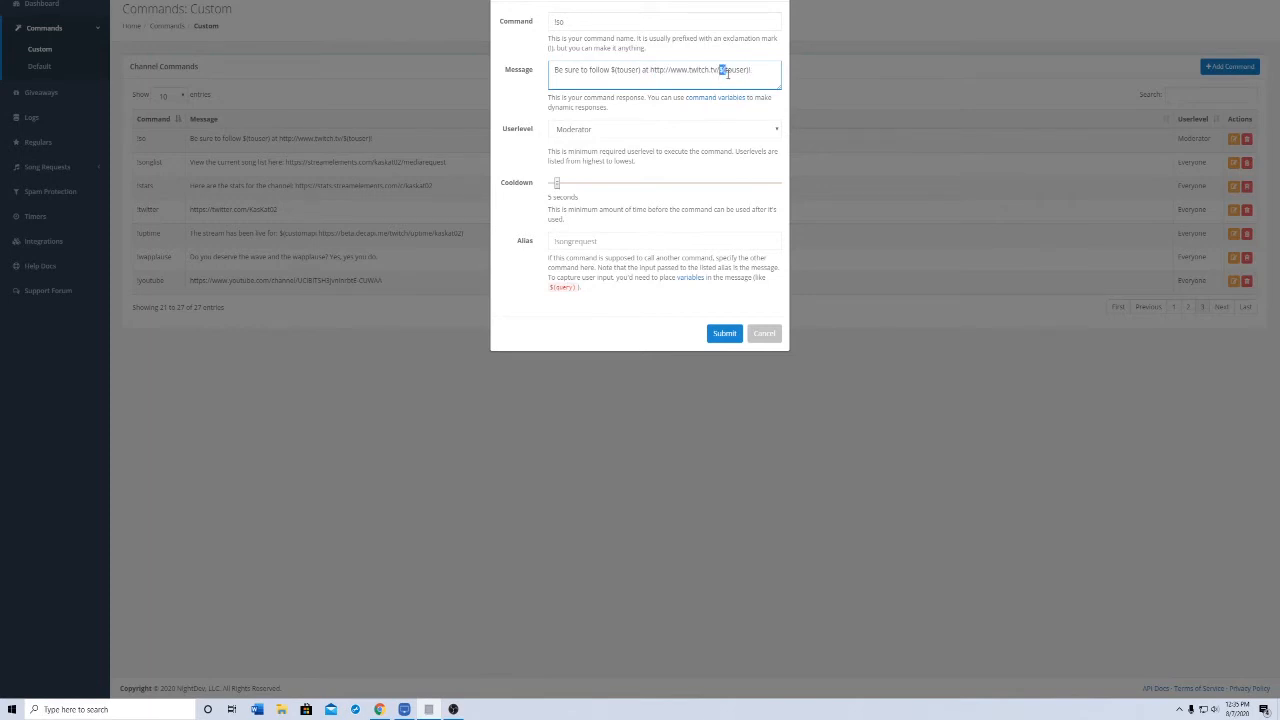
pyautogui.doubleClick(732, 68)
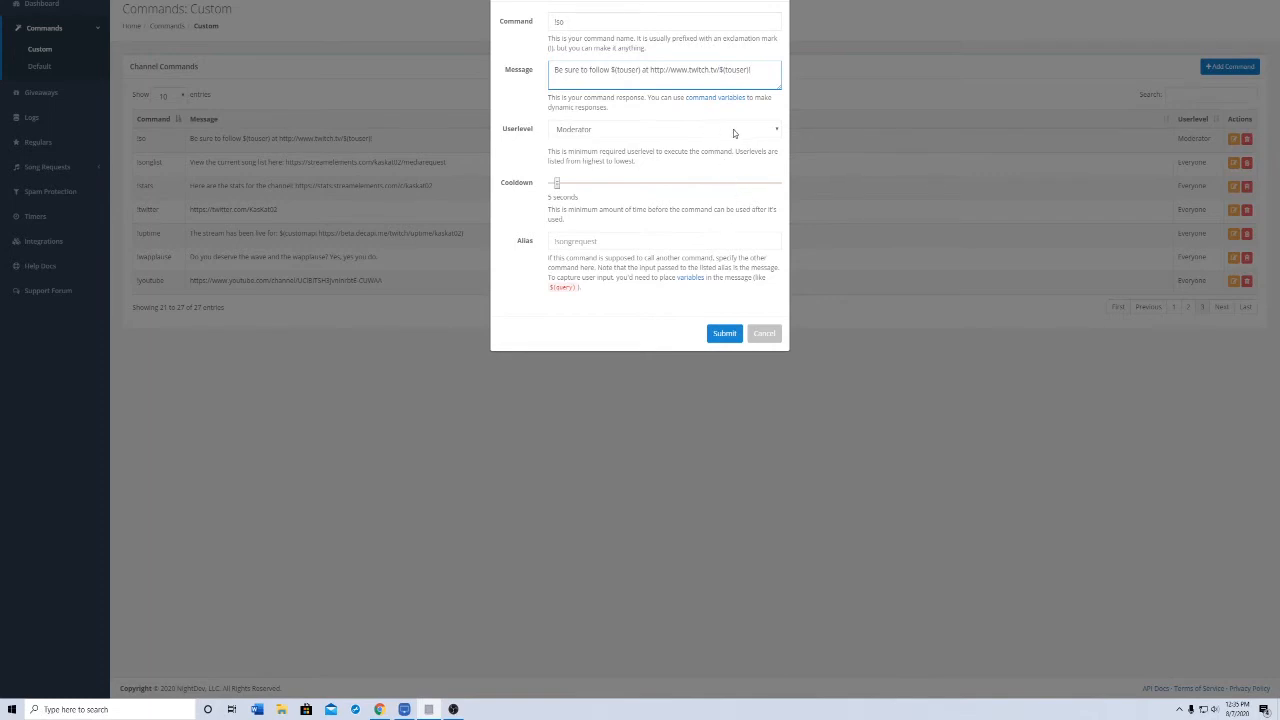
pyautogui.click(664, 128)
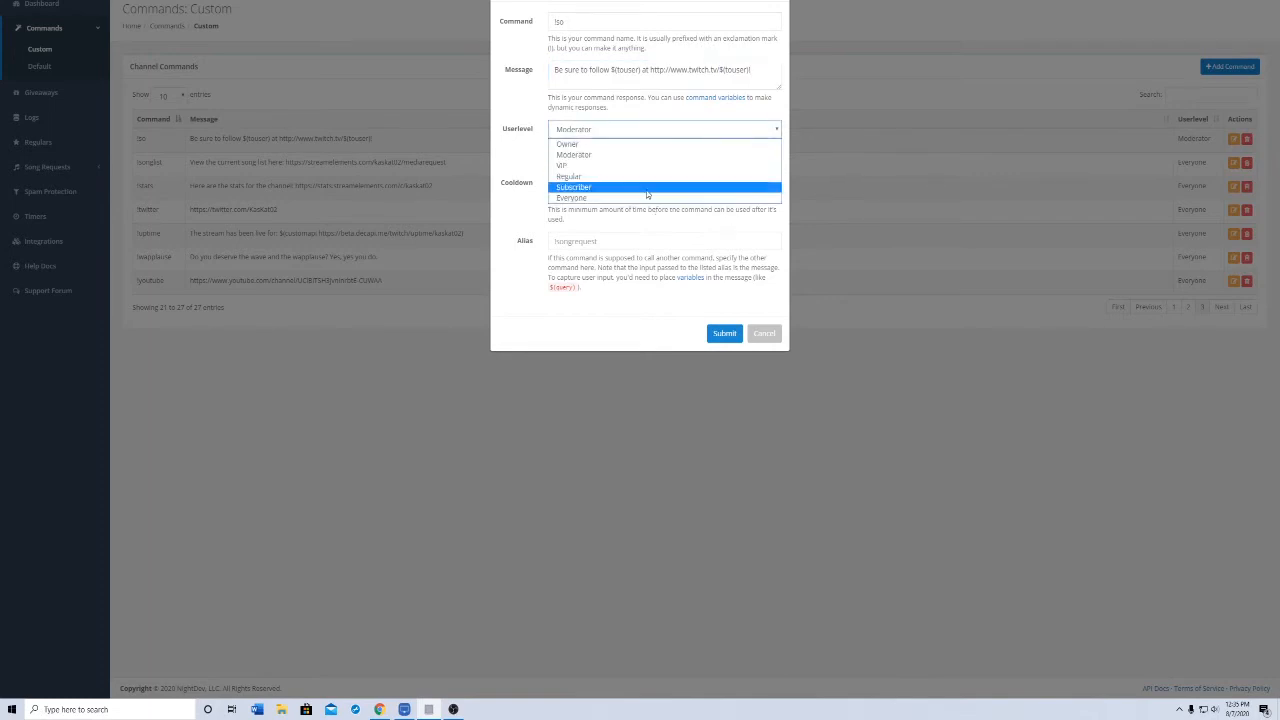
pyautogui.moveTo(568, 176)
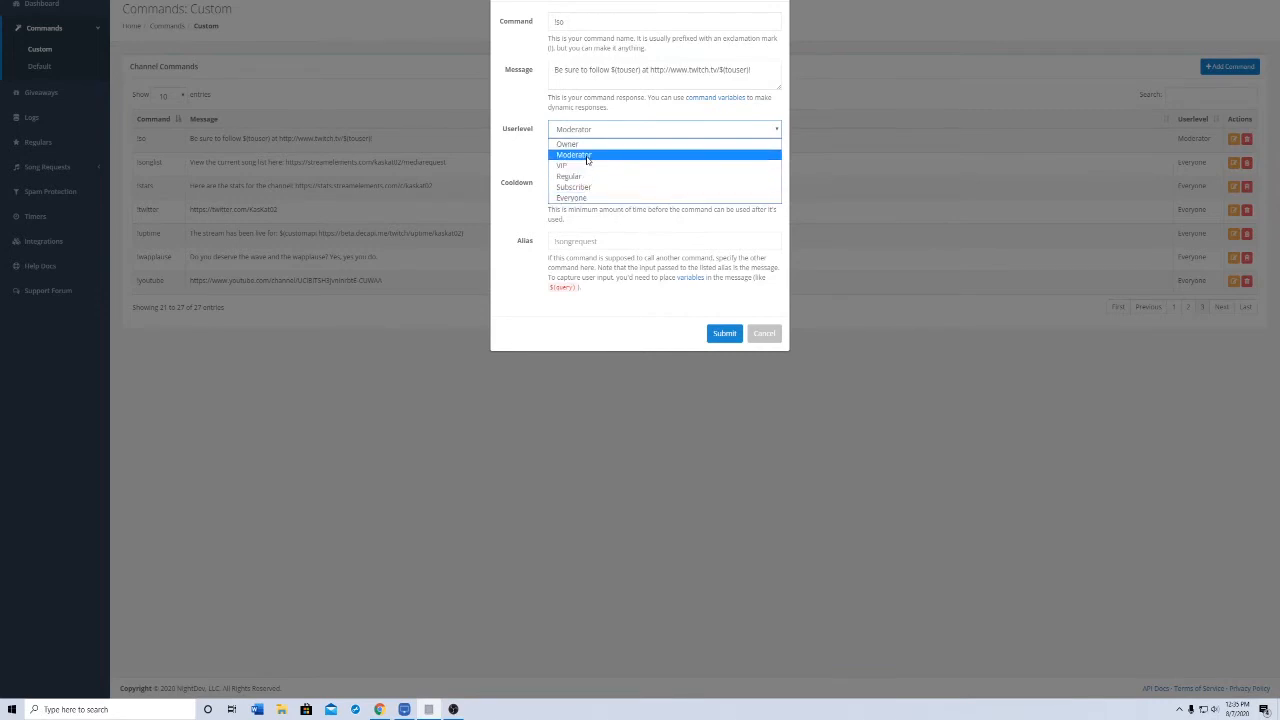
pyautogui.click(574, 156)
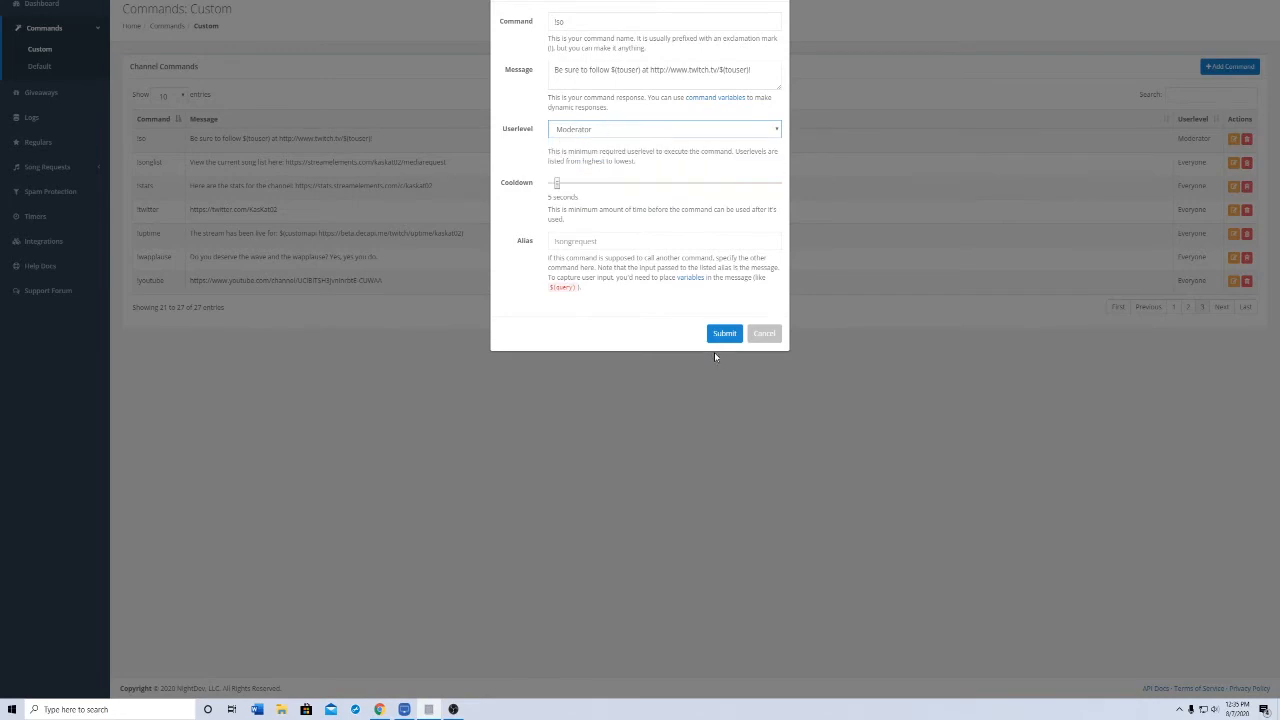
pyautogui.moveTo(588, 176)
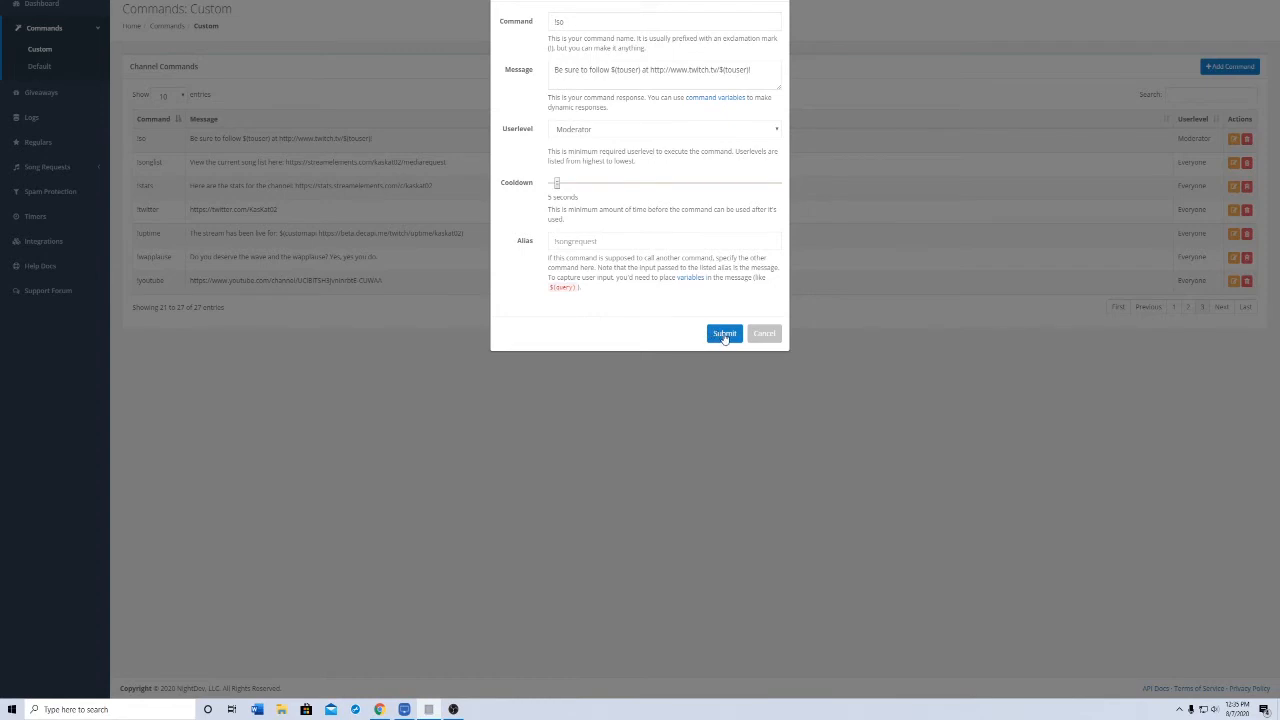
# Submit the edited shoutout command and move to the Twitch channel page
pyautogui.click(724, 332)
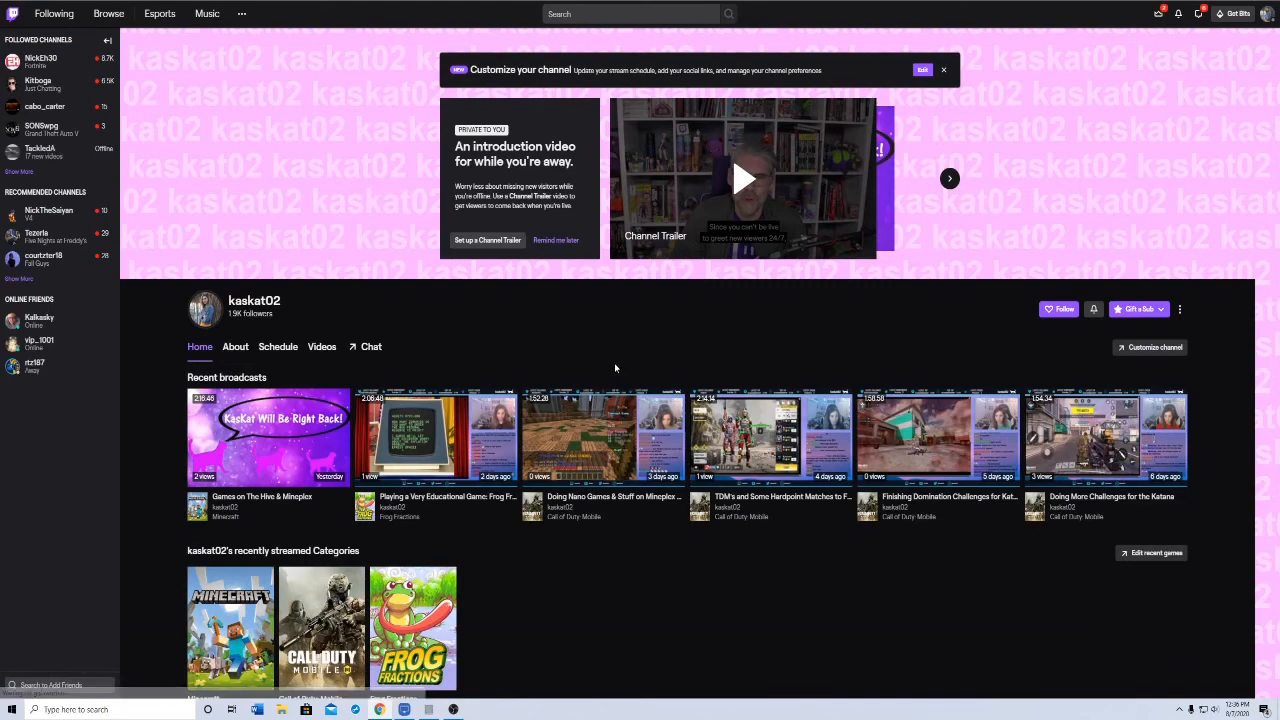
pyautogui.moveTo(600, 352)
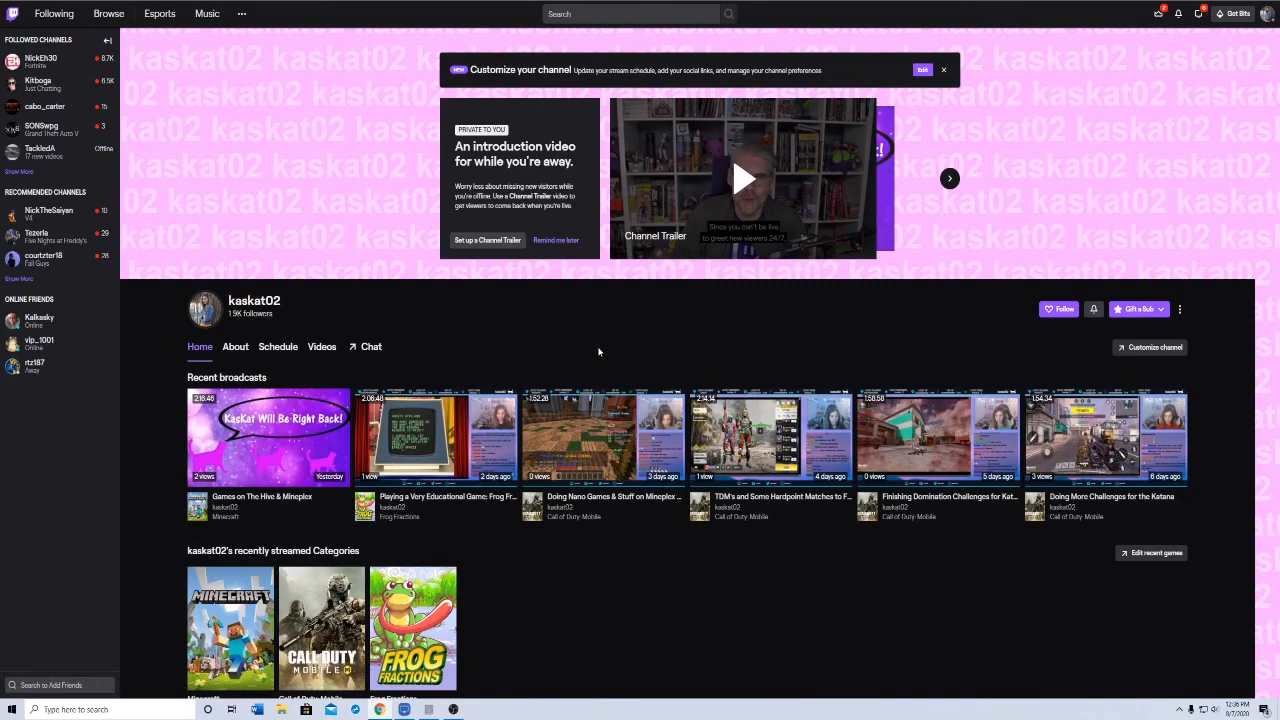
pyautogui.moveTo(282, 242)
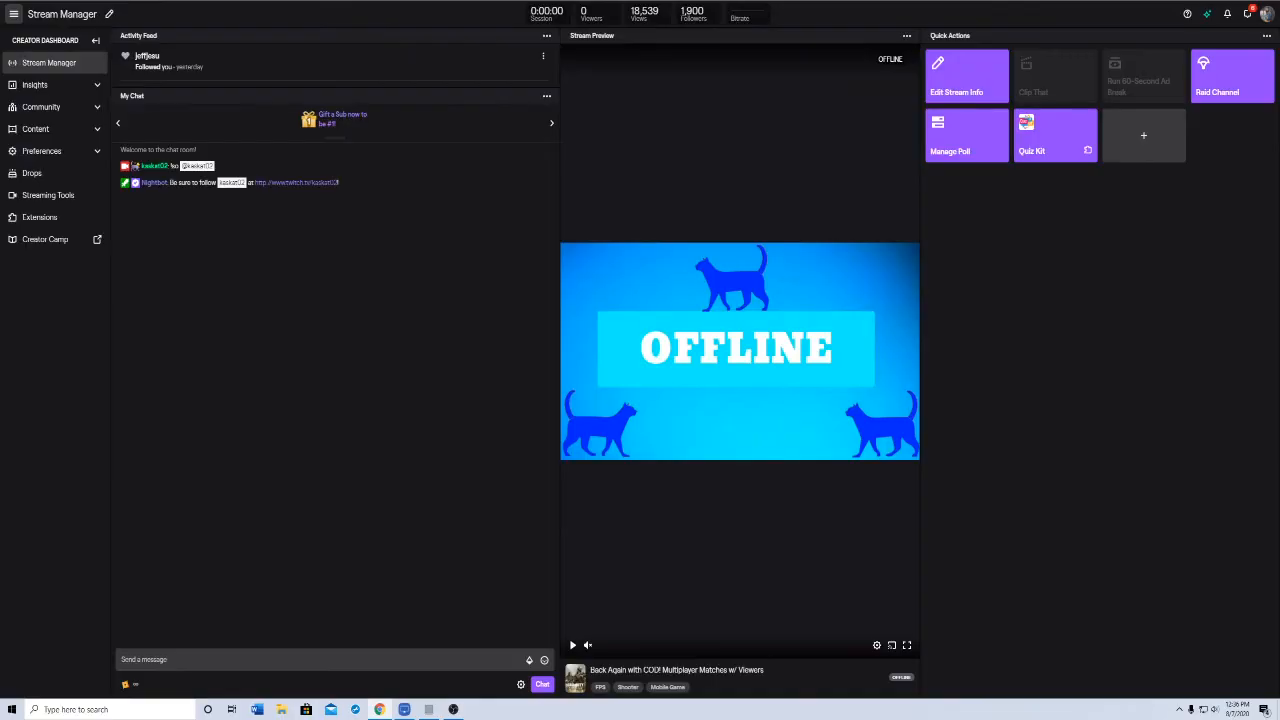
pyautogui.moveTo(440, 646)
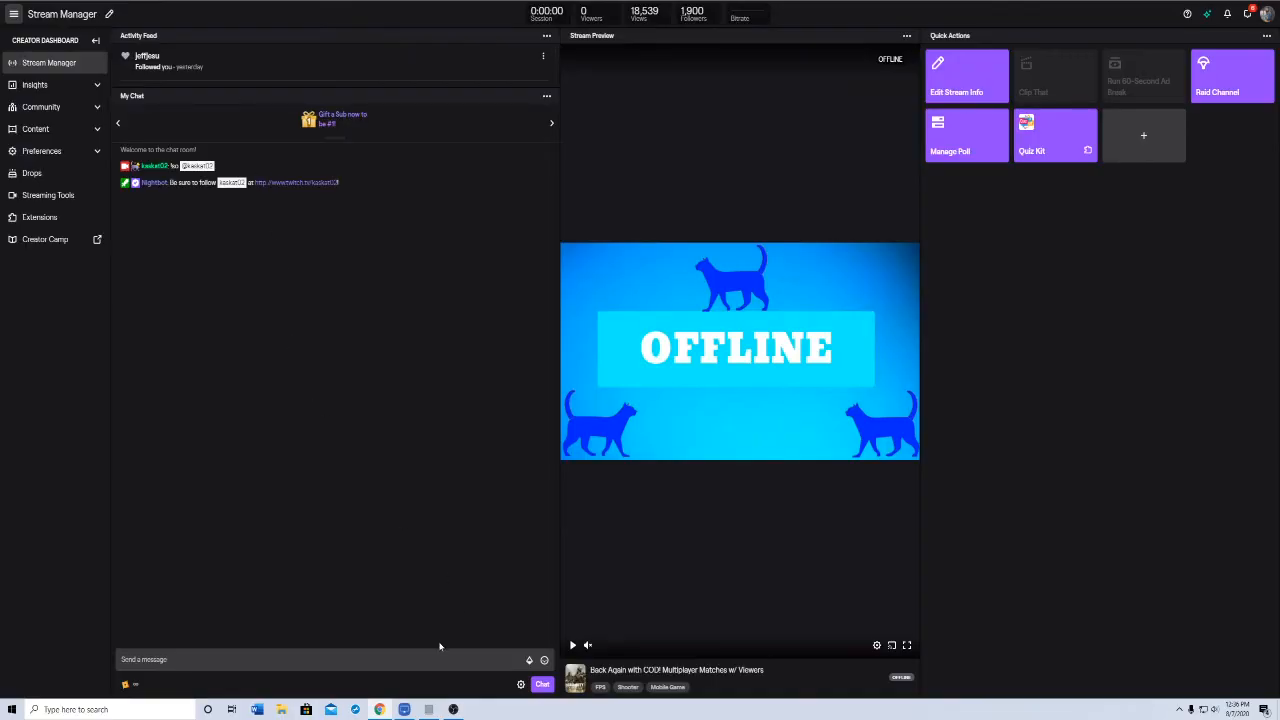
pyautogui.moveTo(308, 294)
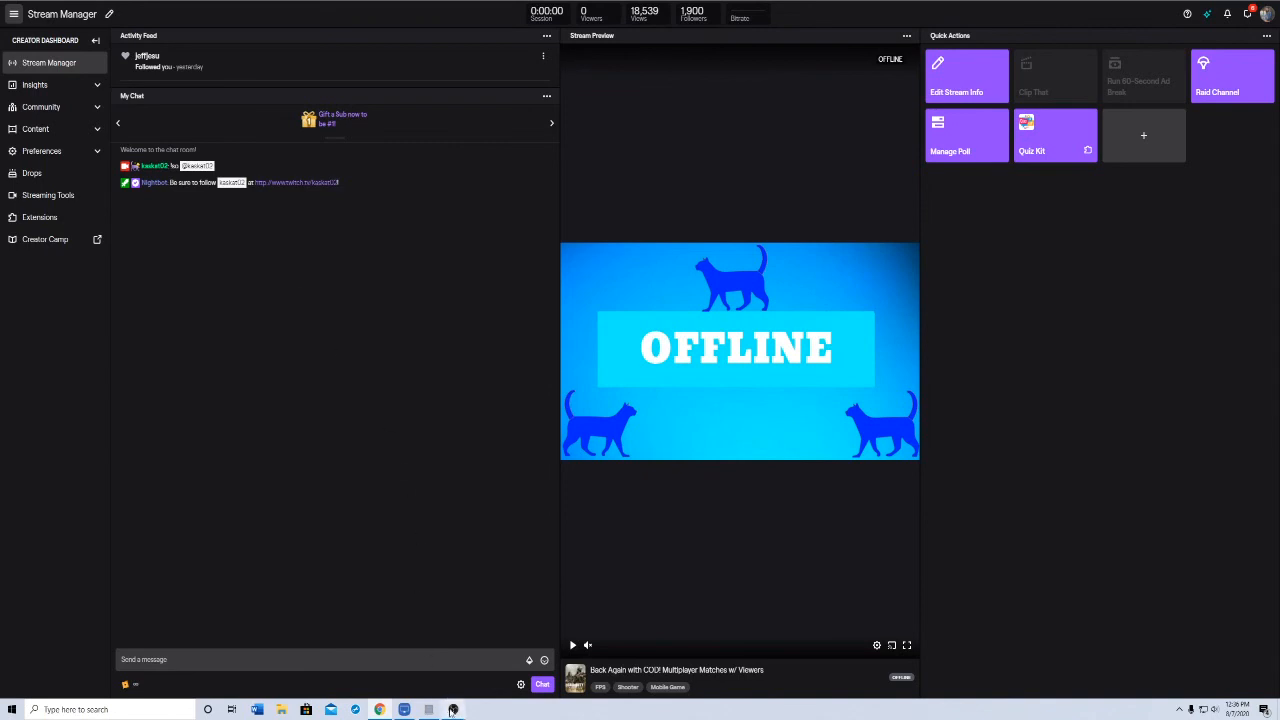
pyautogui.moveTo(452, 712)
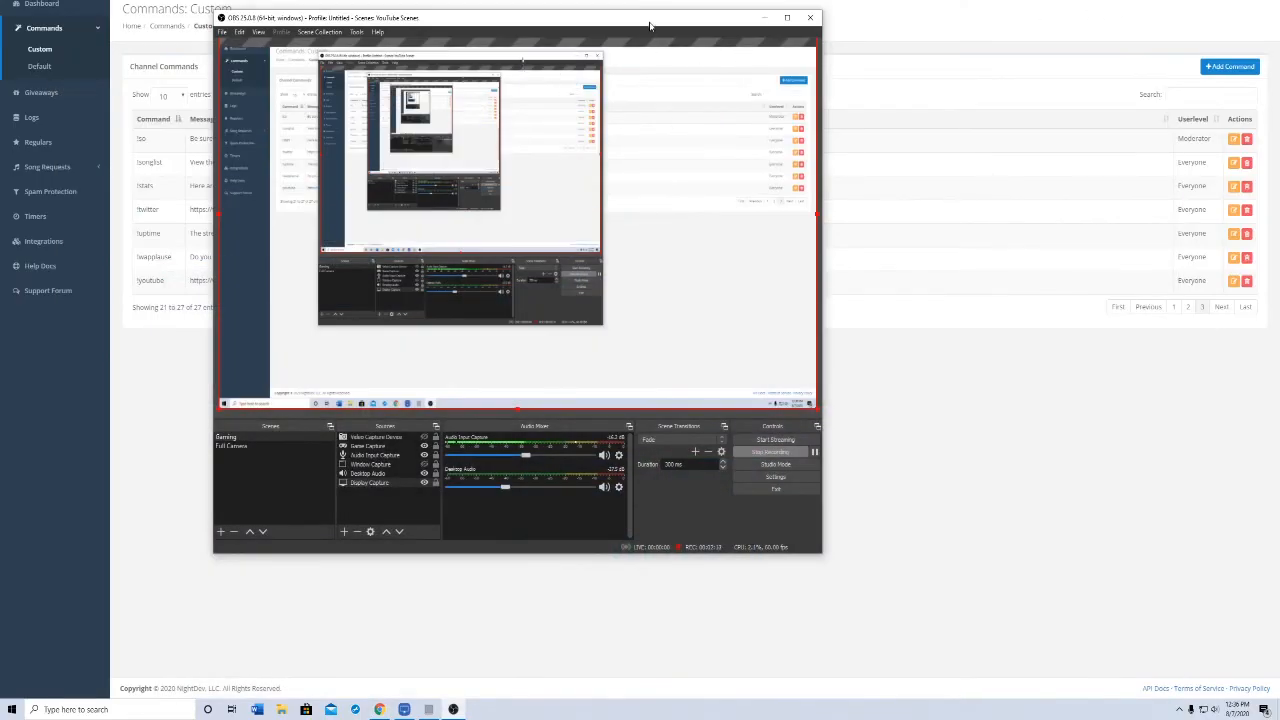
# Return to Nightbot's custom commands list after seeing the !so reply in chat
pyautogui.click(810, 16)
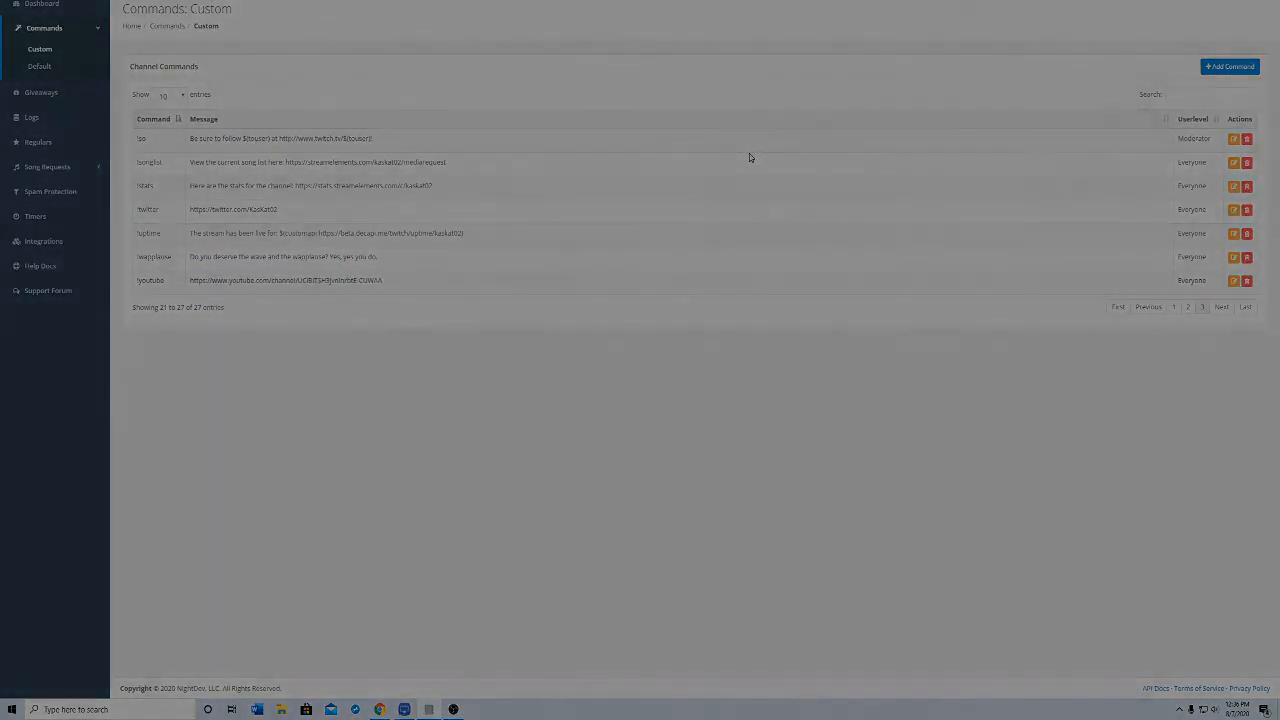